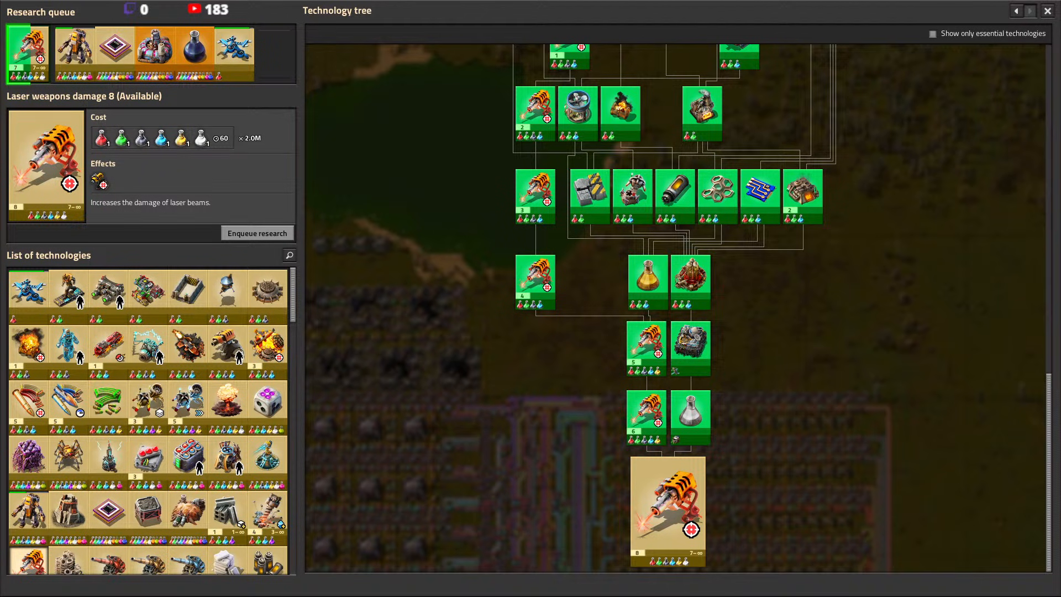
# Close the technology tree with Escape
pyautogui.press('Escape')
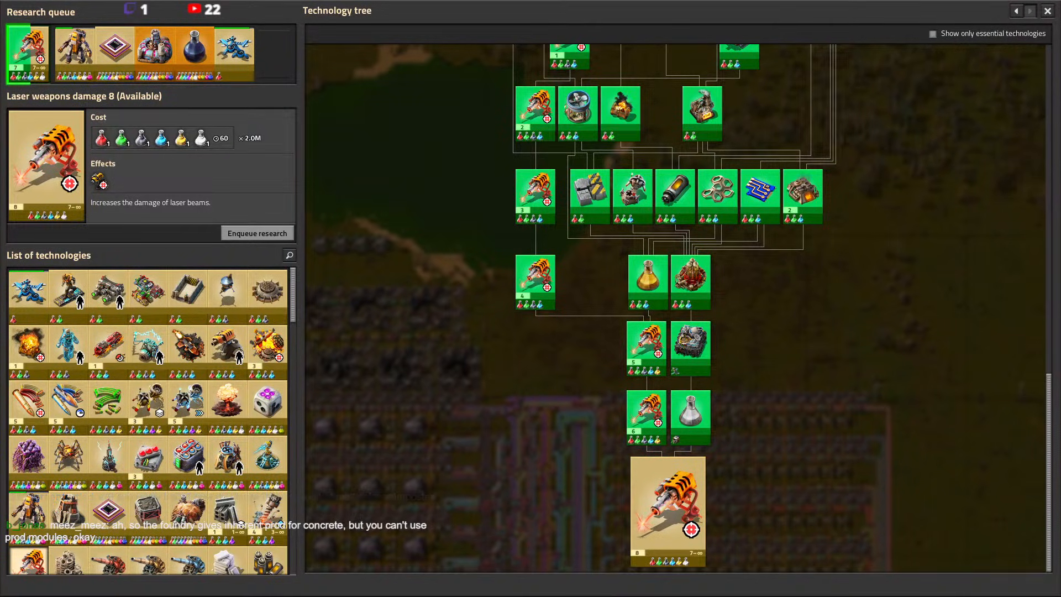
pyautogui.moveTo(381, 284)
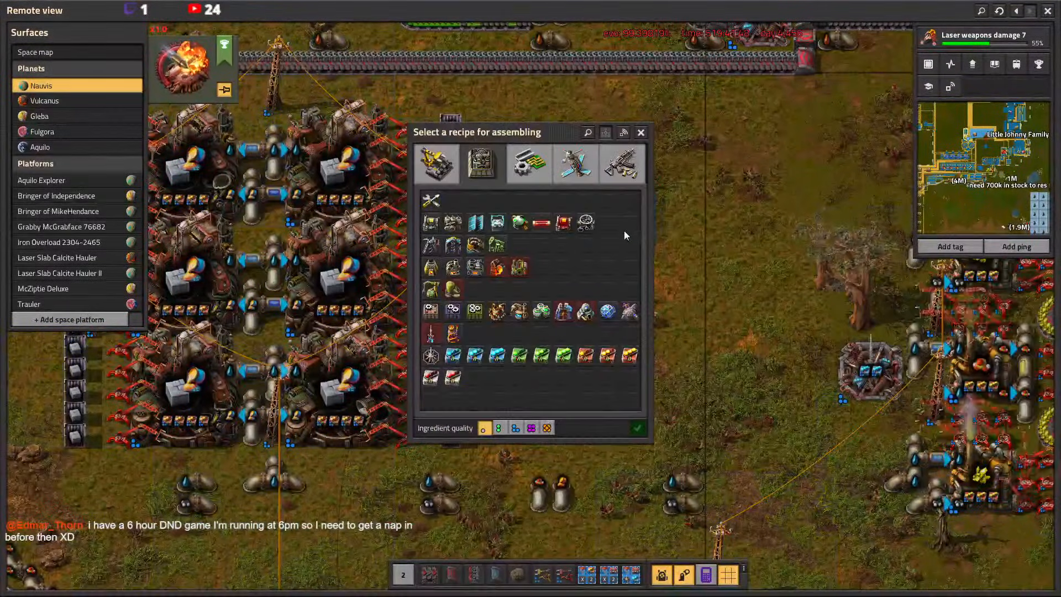
# Check the allowed modules on the molten-iron Concrete foundry ghost, then close it
pyautogui.click(482, 165)
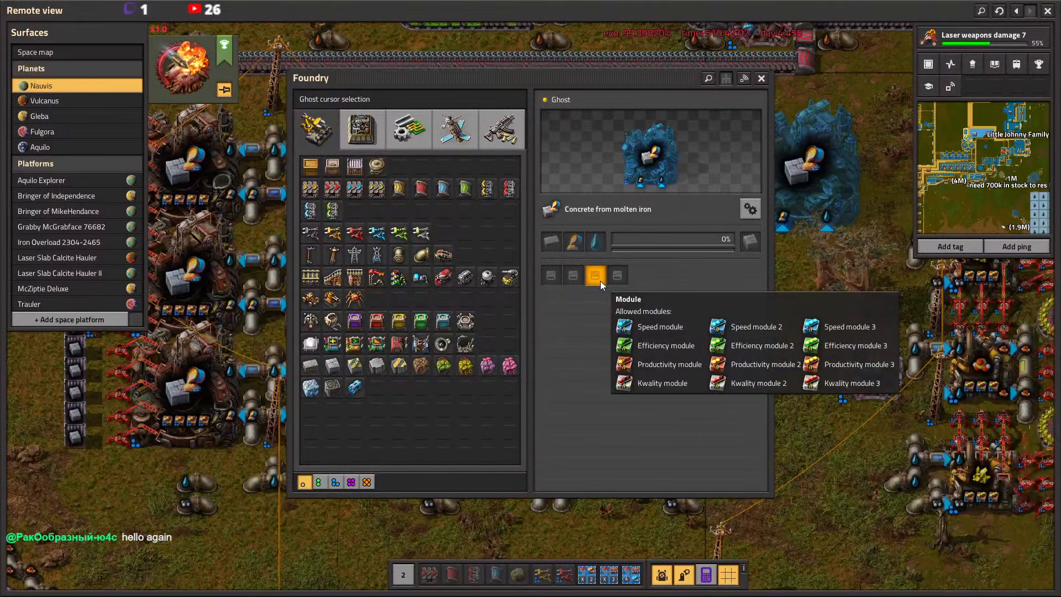
pyautogui.click(762, 78)
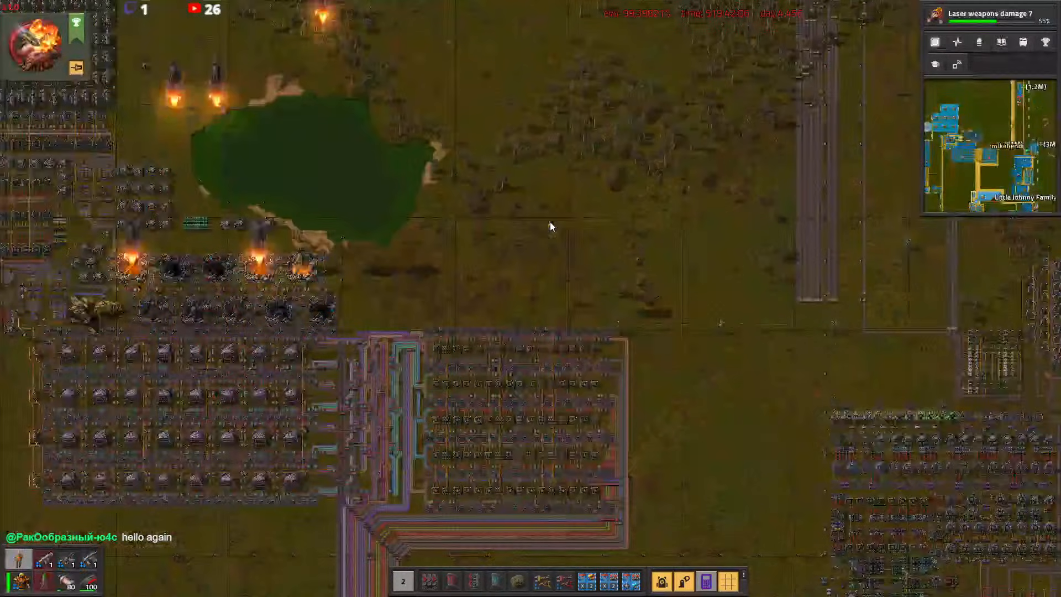
# Open the buffer chest between the reactors holding eight stacks of 50 heat pipes
pyautogui.press('e')
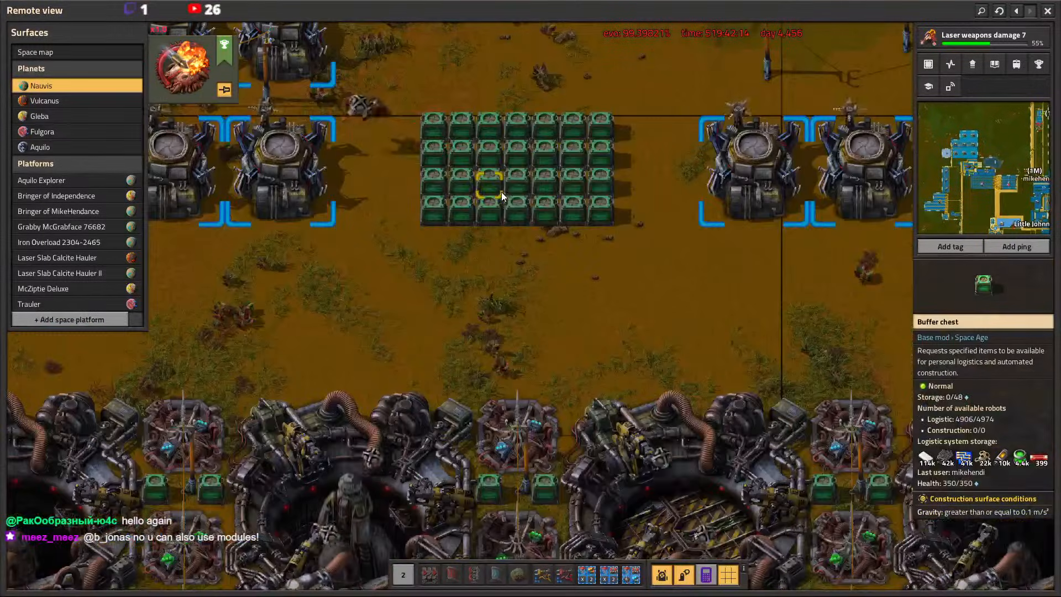
pyautogui.click(490, 191)
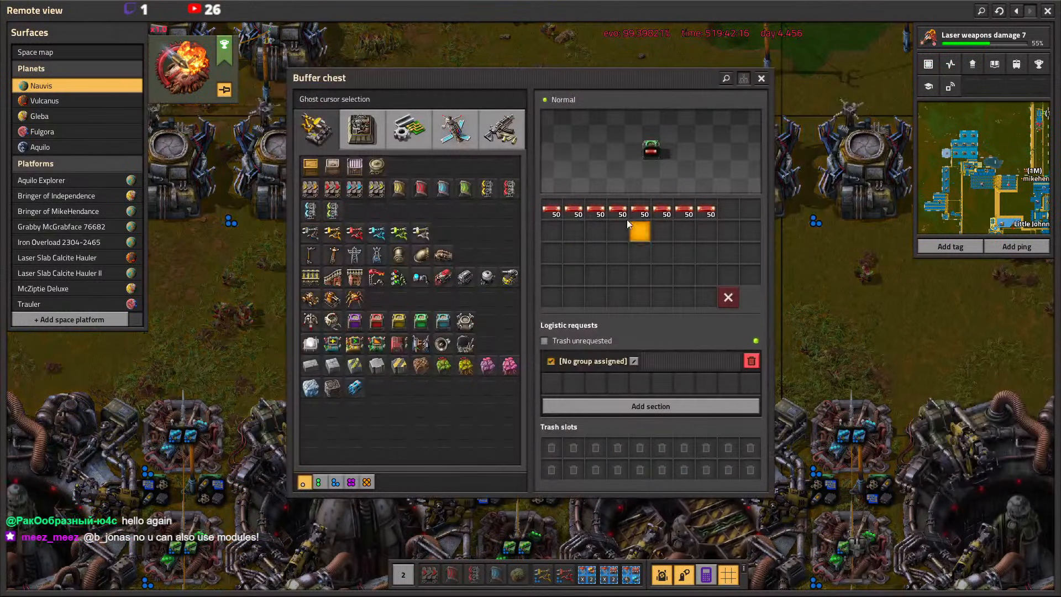
pyautogui.moveTo(619, 214)
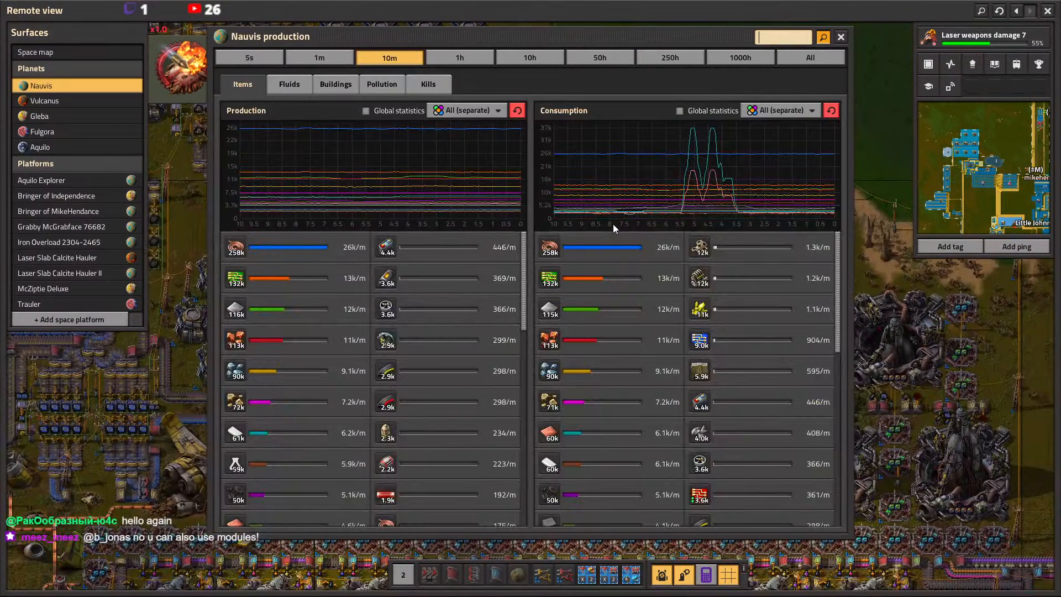
# Filter Nauvis production statistics to heat pipes, showing 192/m with a 1.7k/m spike
pyautogui.write('hea')
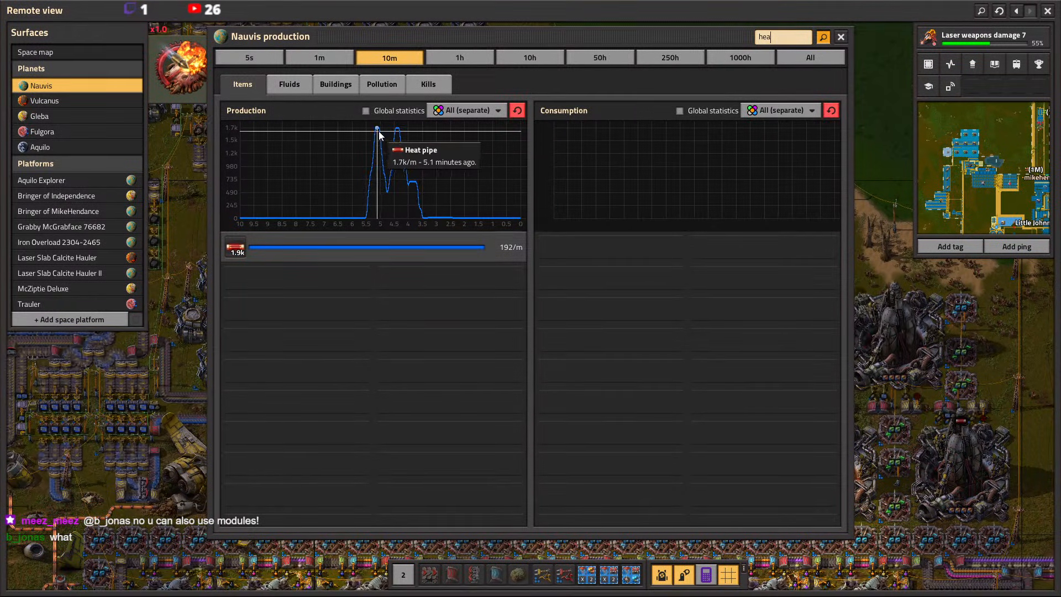
pyautogui.moveTo(236, 251)
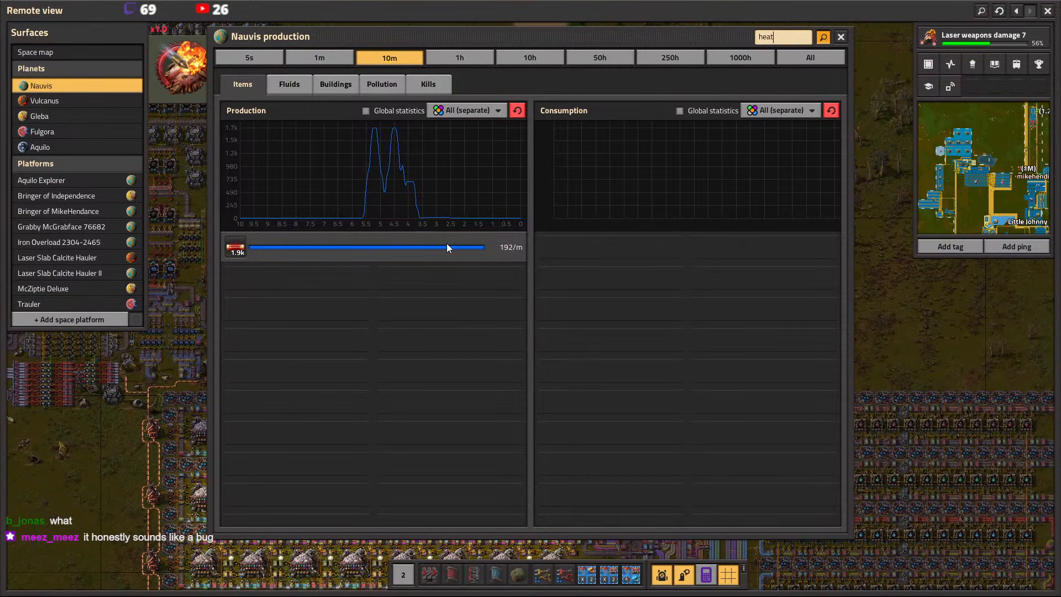
pyautogui.click(842, 37)
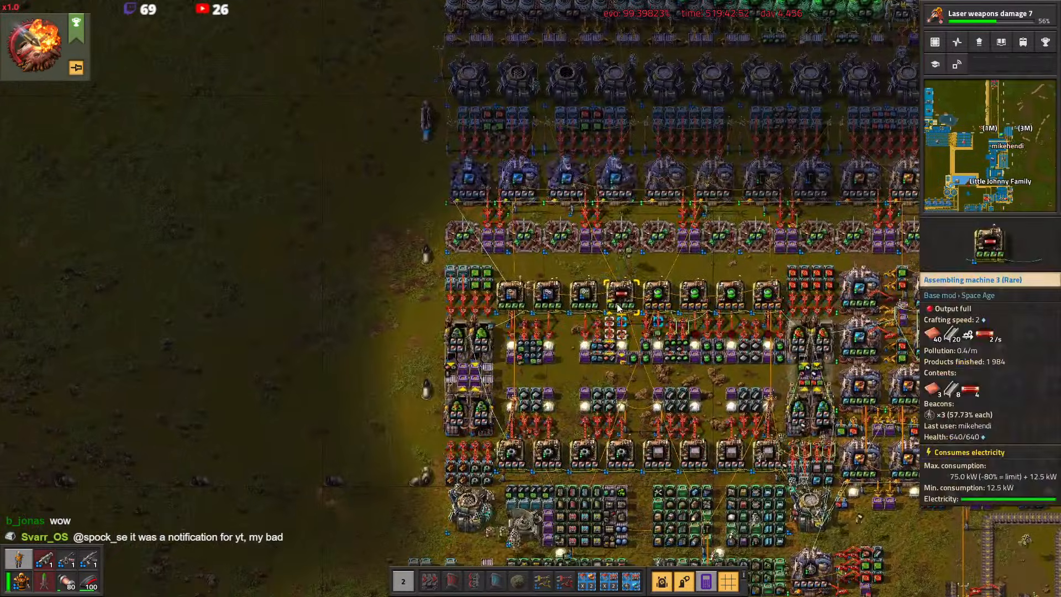
pyautogui.click(624, 294)
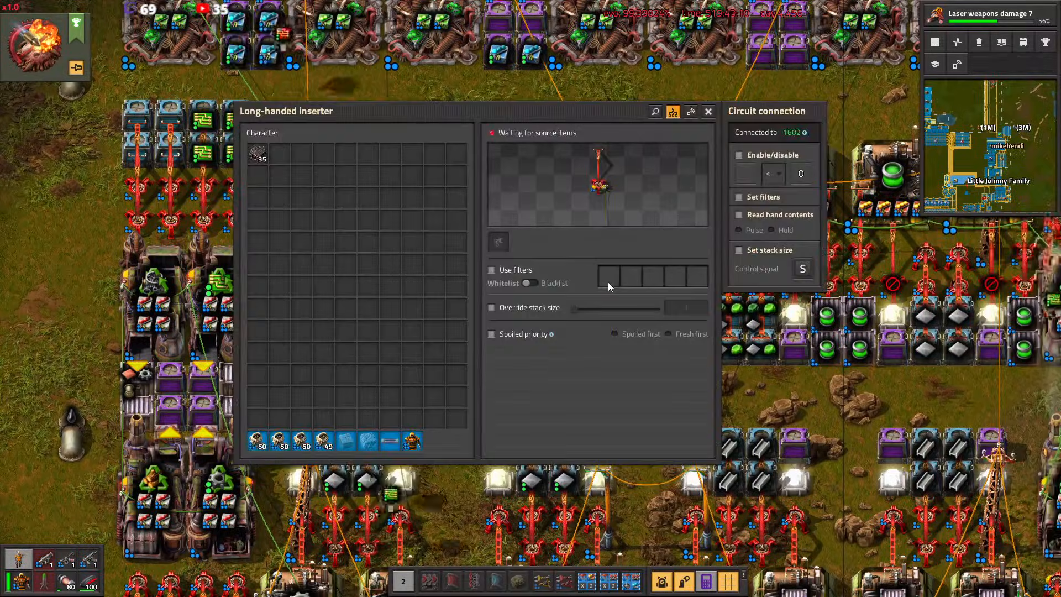
pyautogui.press('Escape')
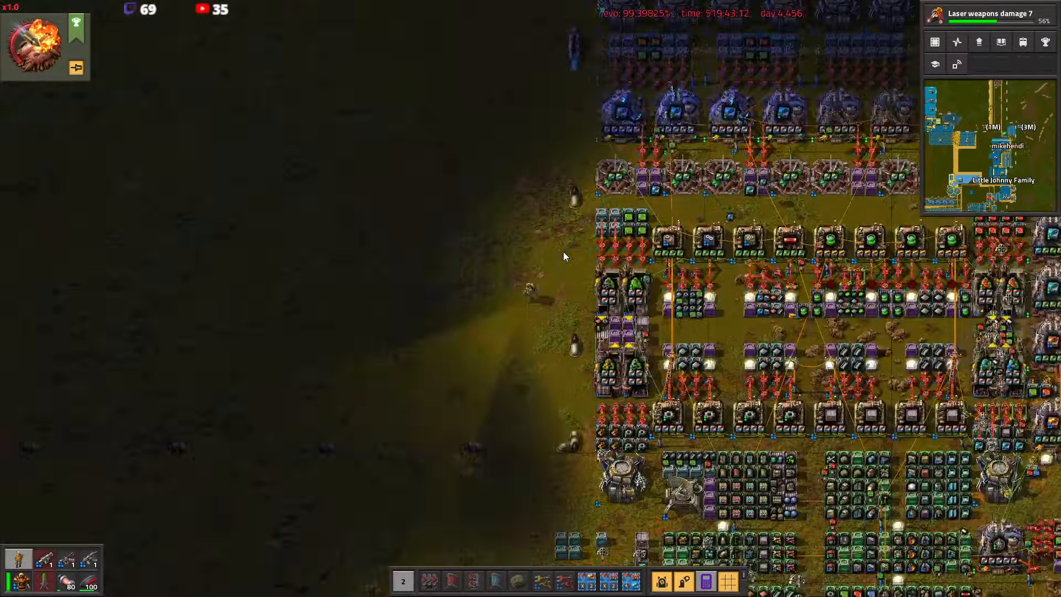